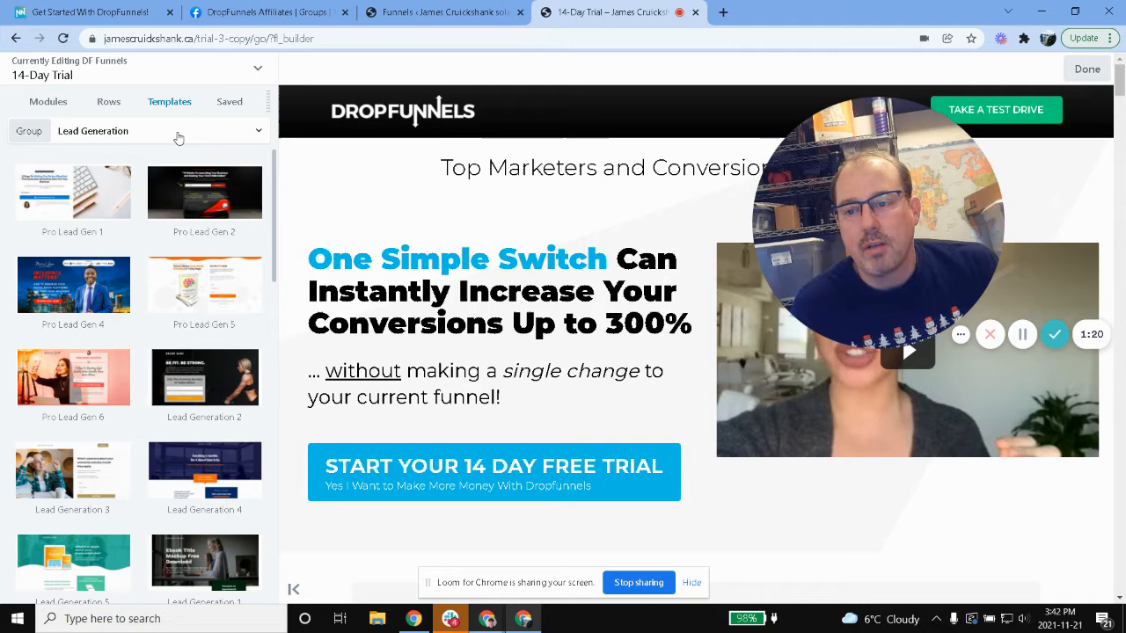
- Insert the Lead Generation template, select its two-colour heading, and search Google for 'flo technologies'
{"action": "left_click", "coordinate": [137, 130]}
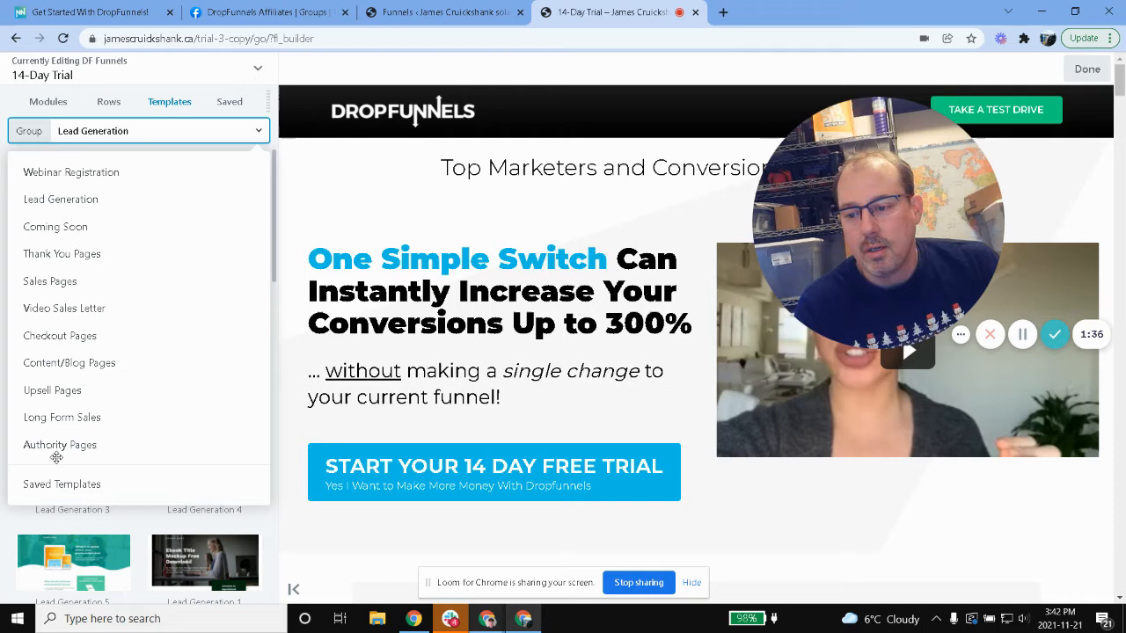
{"action": "mouse_move", "coordinate": [69, 363]}
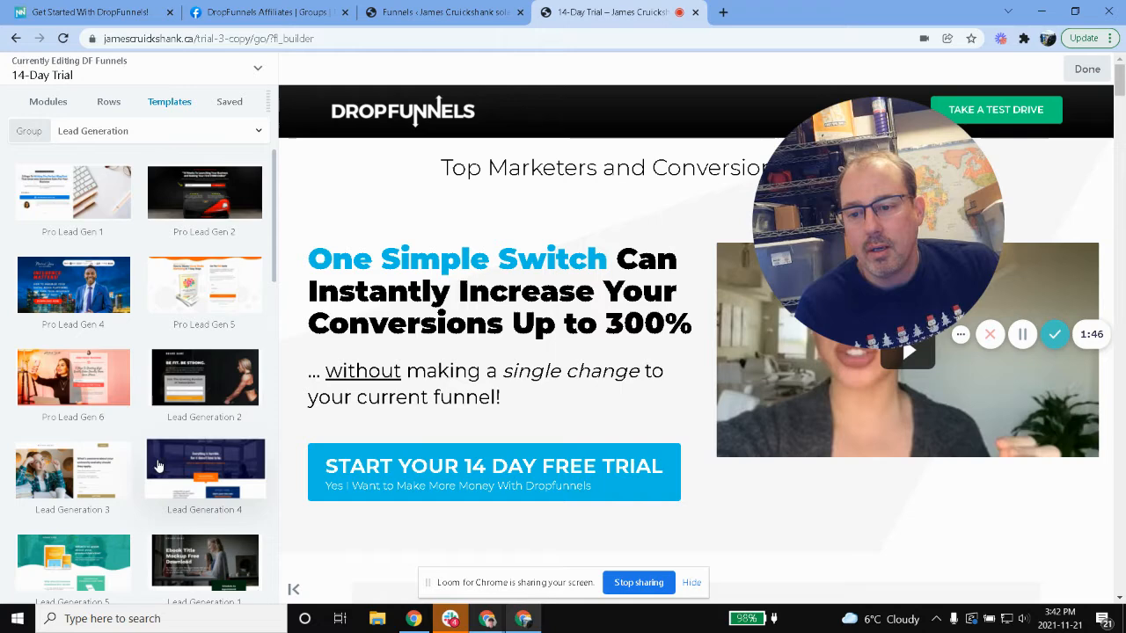
{"action": "scroll", "scroll_direction": "down", "scroll_amount": 3}
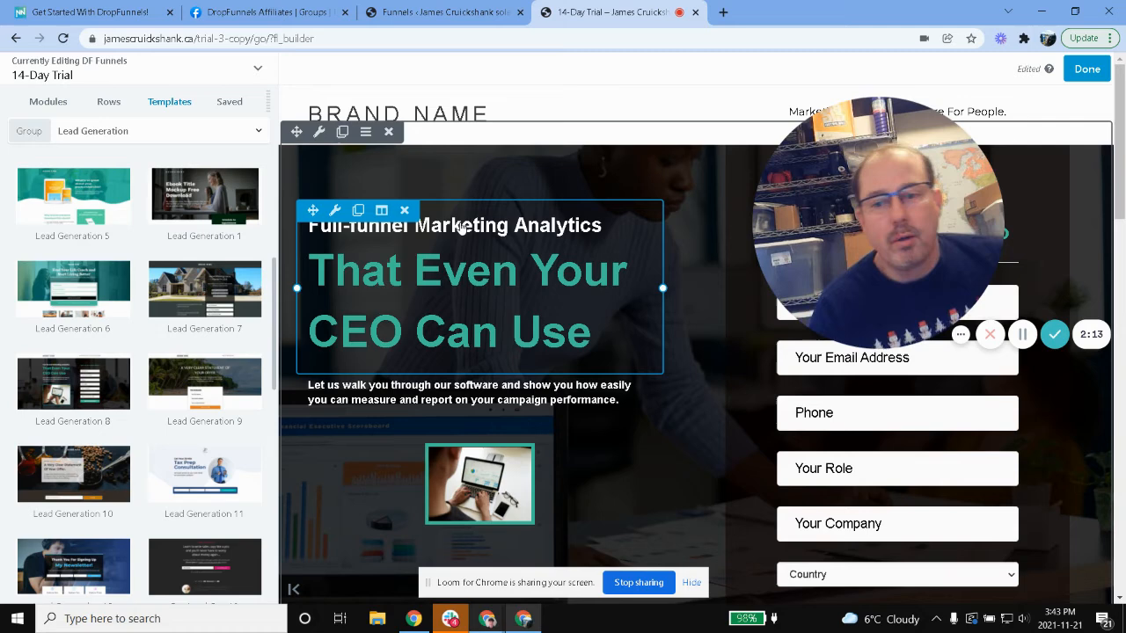
{"action": "left_click", "coordinate": [454, 225]}
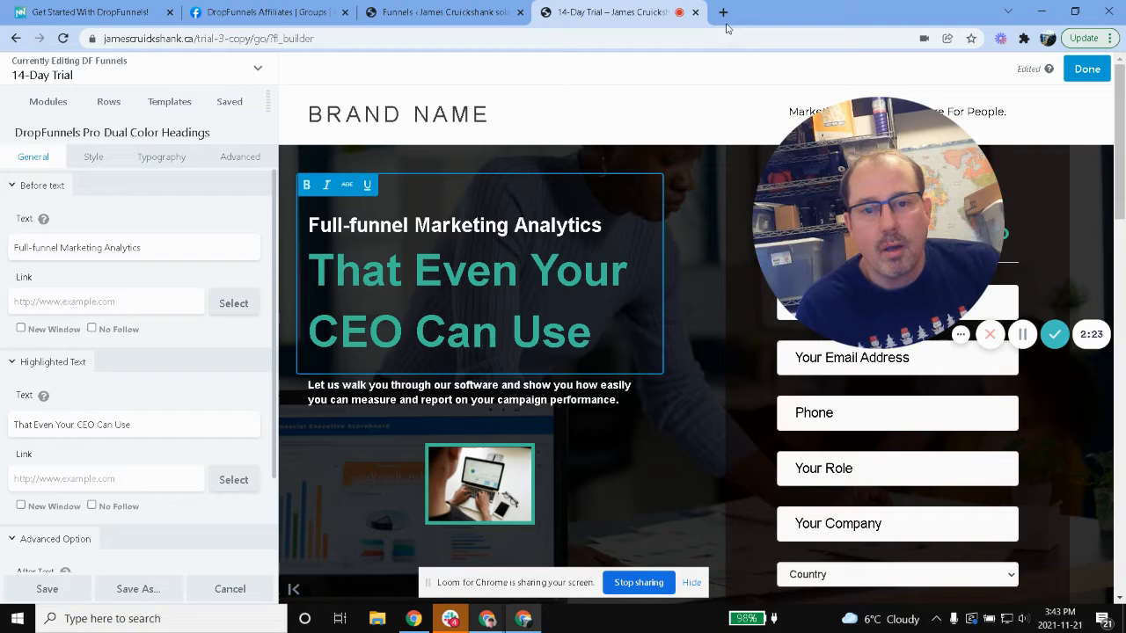
{"action": "type", "text": "flo technologies"}
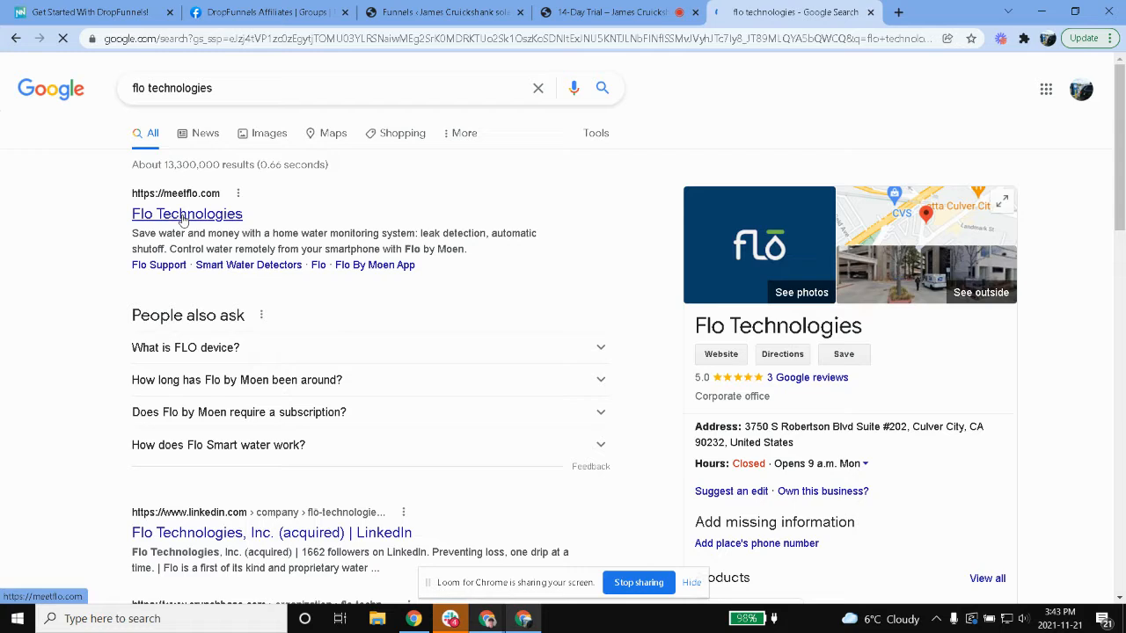
- Open the Flo Technologies result and look over the meetflo.com homepage
{"action": "left_click", "coordinate": [186, 214]}
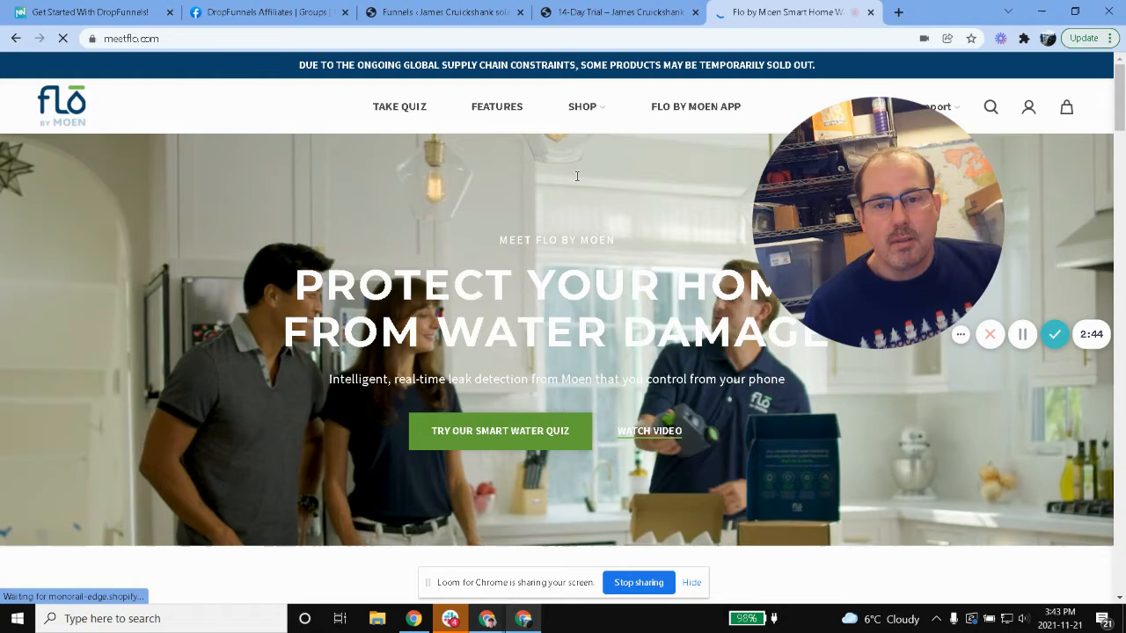
{"action": "scroll", "scroll_direction": "down", "scroll_amount": 3}
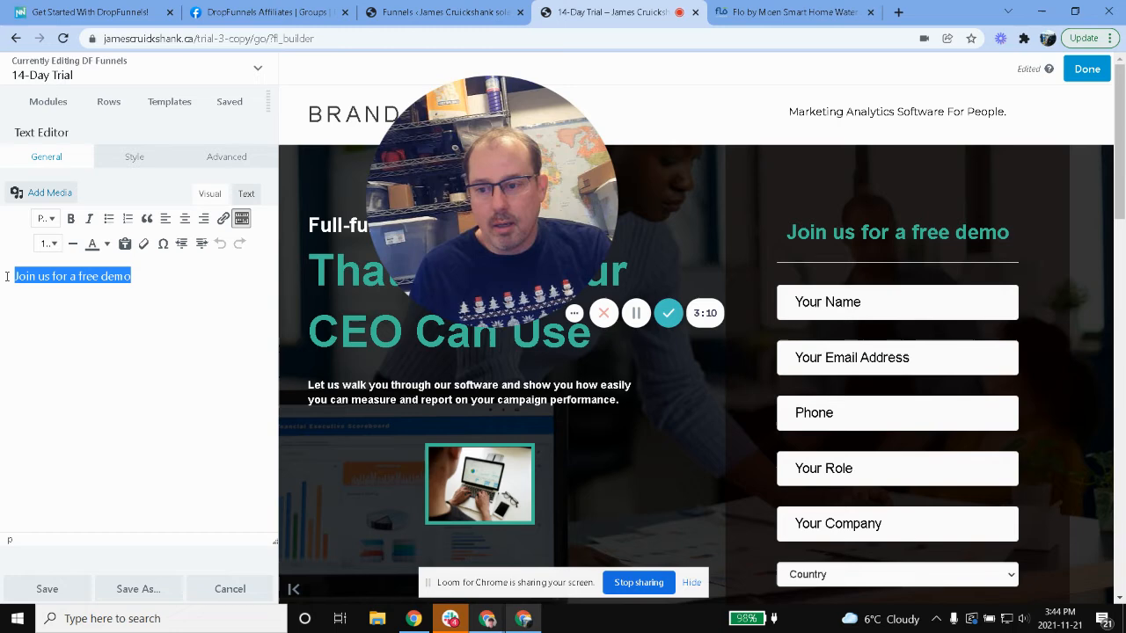
- Replace the heading with 'Interested in Flo? Sign up for more information.' and centre it
{"action": "type", "text": "Interested"}
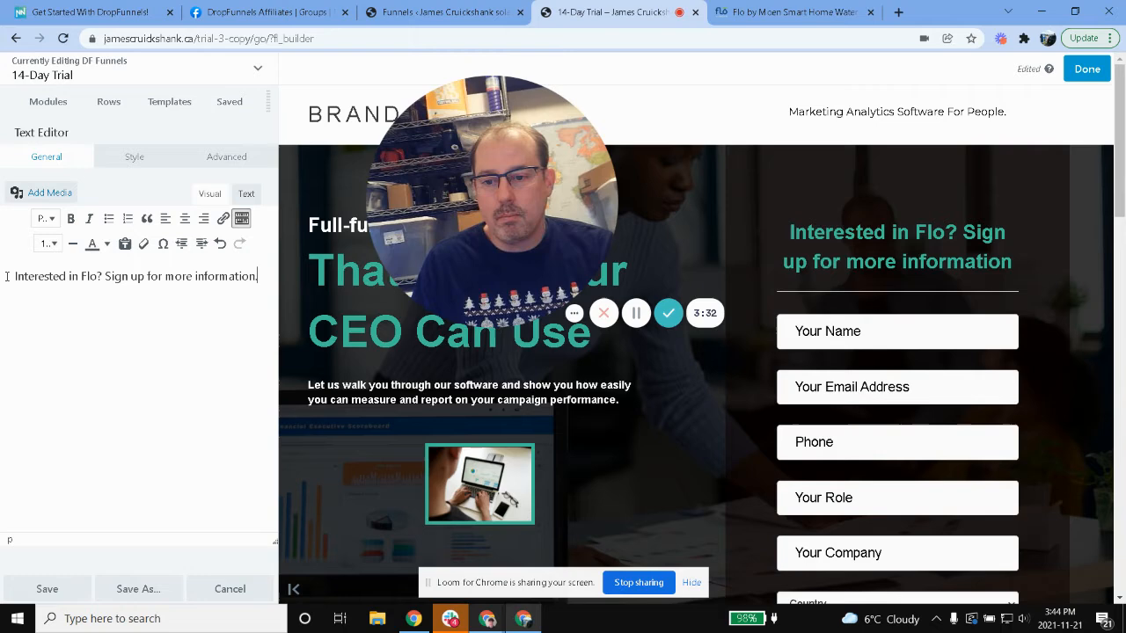
{"action": "left_click", "coordinate": [183, 218]}
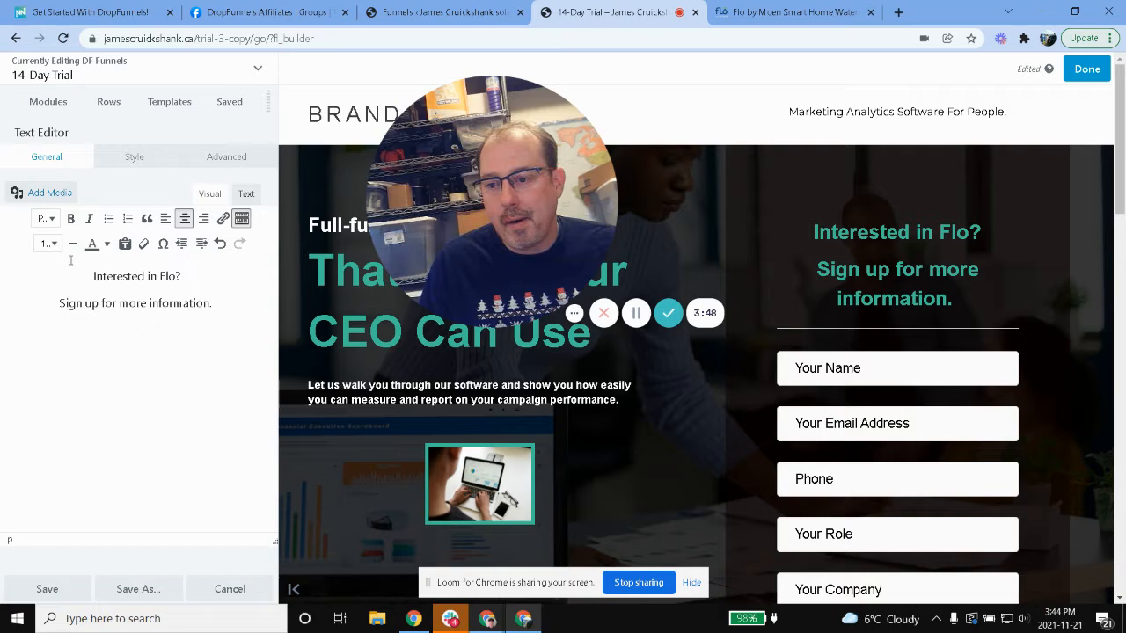
- Enlarge the signup heading's font size using the Style size slider
{"action": "left_click", "coordinate": [134, 156]}
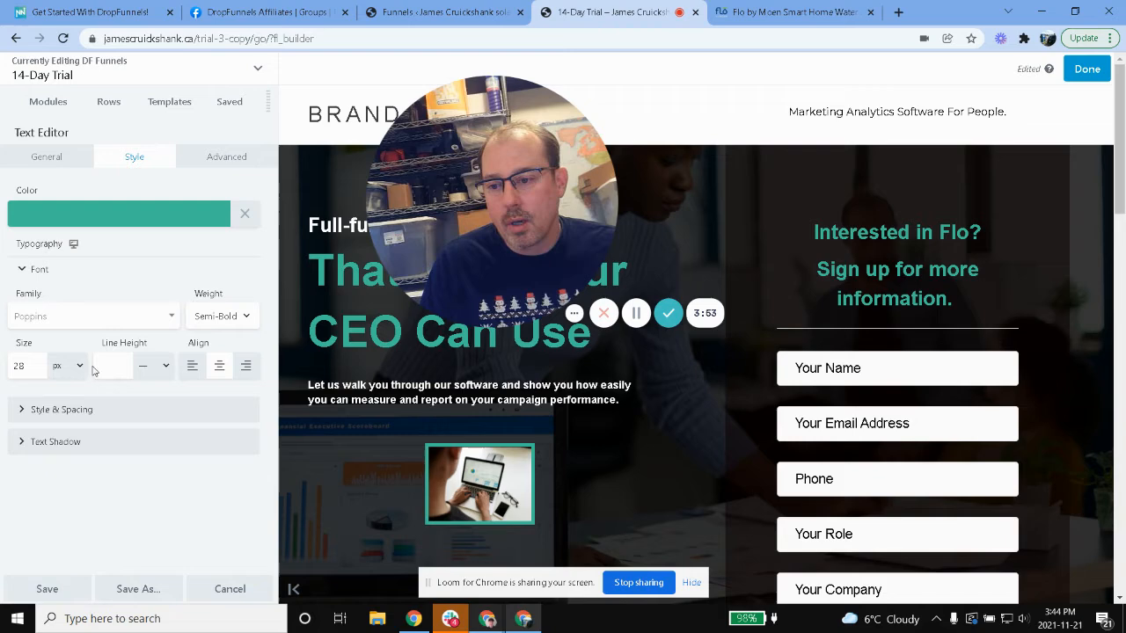
{"action": "left_click", "coordinate": [39, 267]}
{"action": "type", "text": "43"}
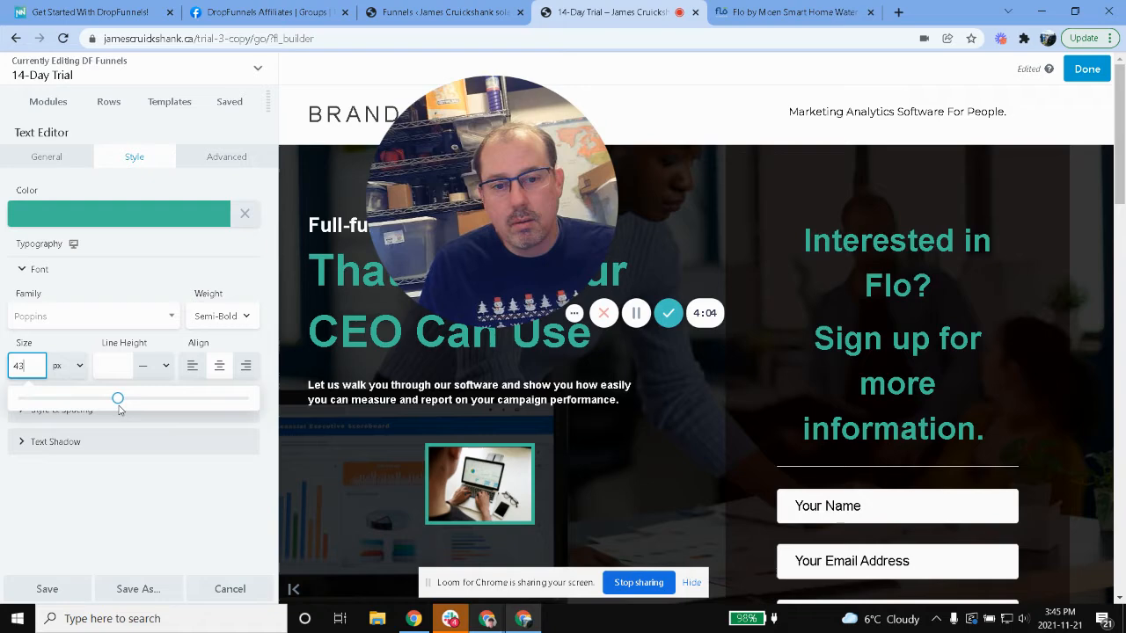
{"action": "left_click_drag", "start_coordinate": [118, 399], "coordinate": [111, 400]}
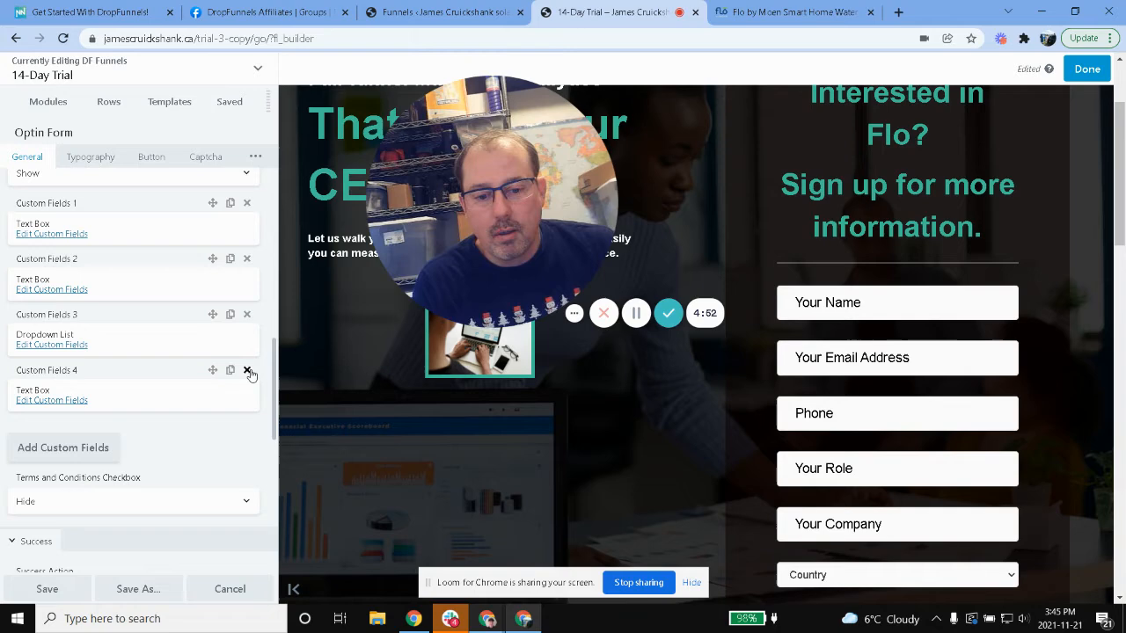
- Delete the fourth custom field from the optin form
{"action": "left_click", "coordinate": [246, 369]}
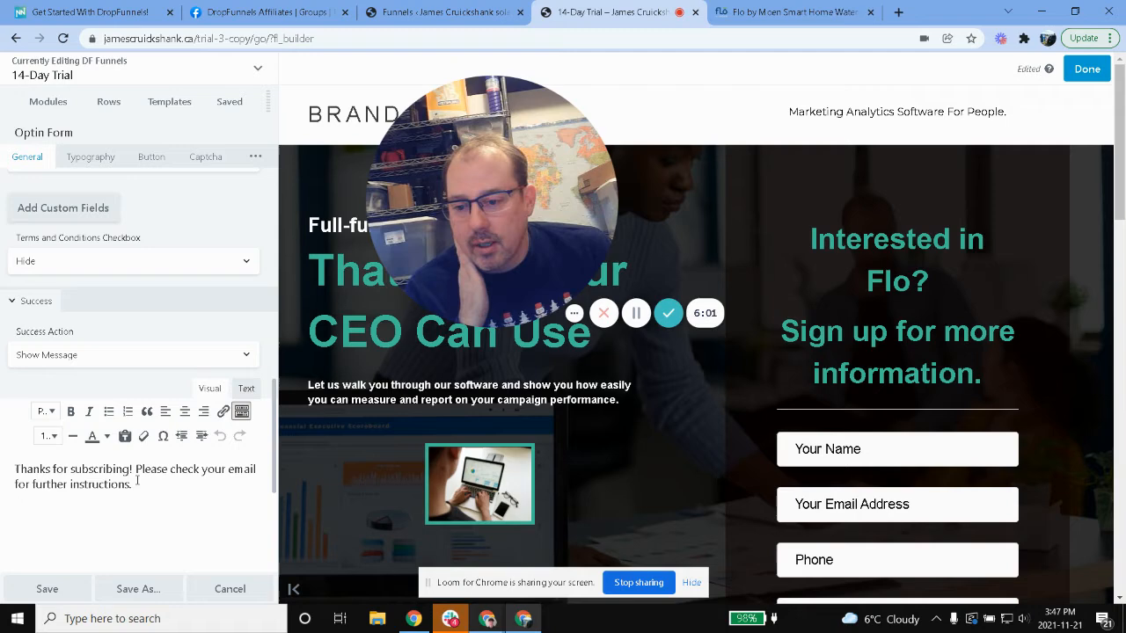
{"action": "left_click", "coordinate": [132, 500]}
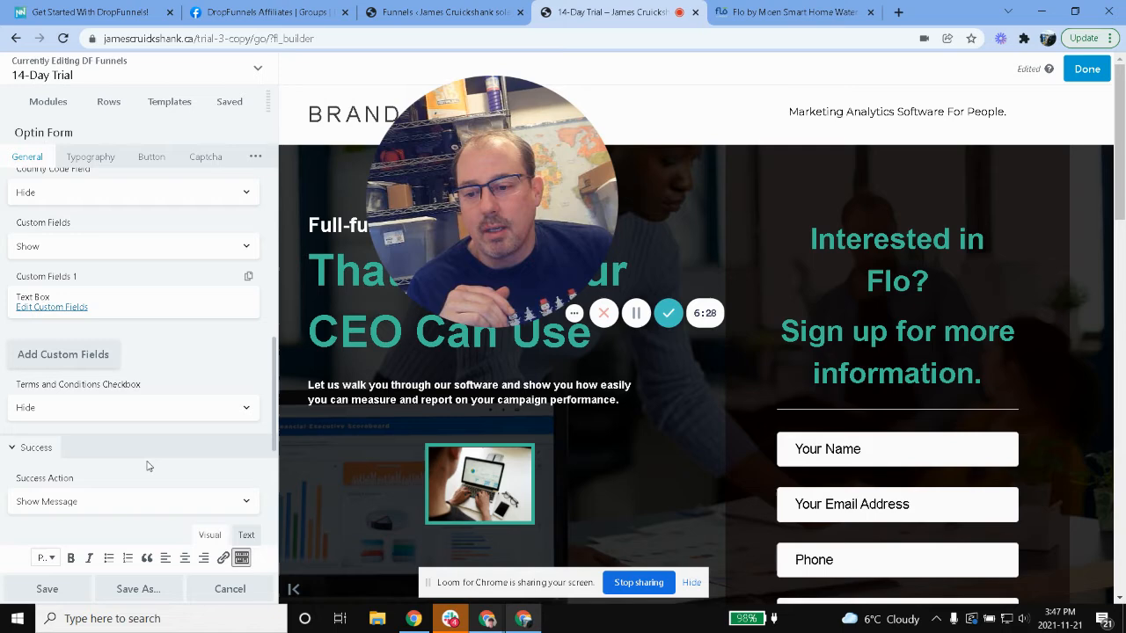
{"action": "left_click", "coordinate": [229, 100]}
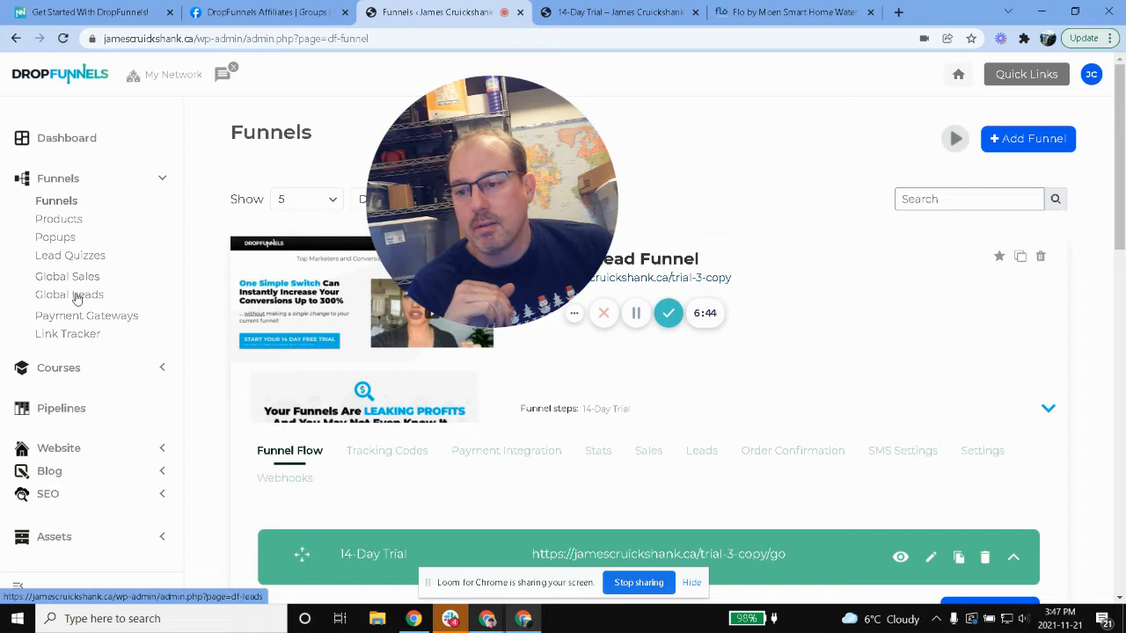
- Open the Global Leads list of captured names, emails and dates
{"action": "left_click", "coordinate": [70, 295]}
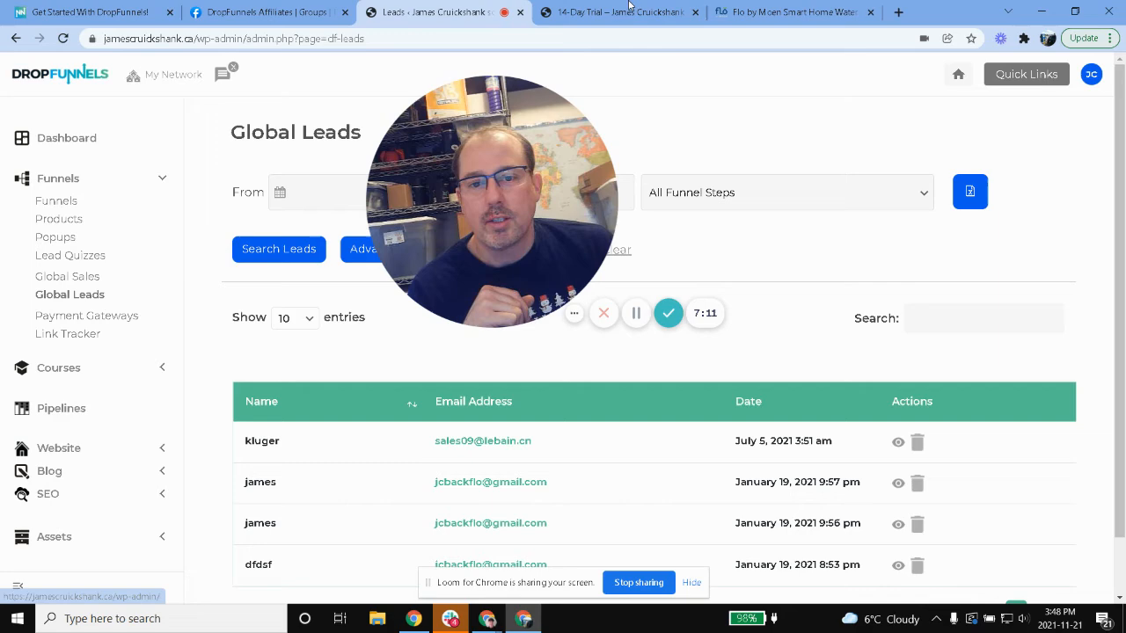
- Switch to the Flo by Moen website tab for reference
{"action": "left_click", "coordinate": [783, 11]}
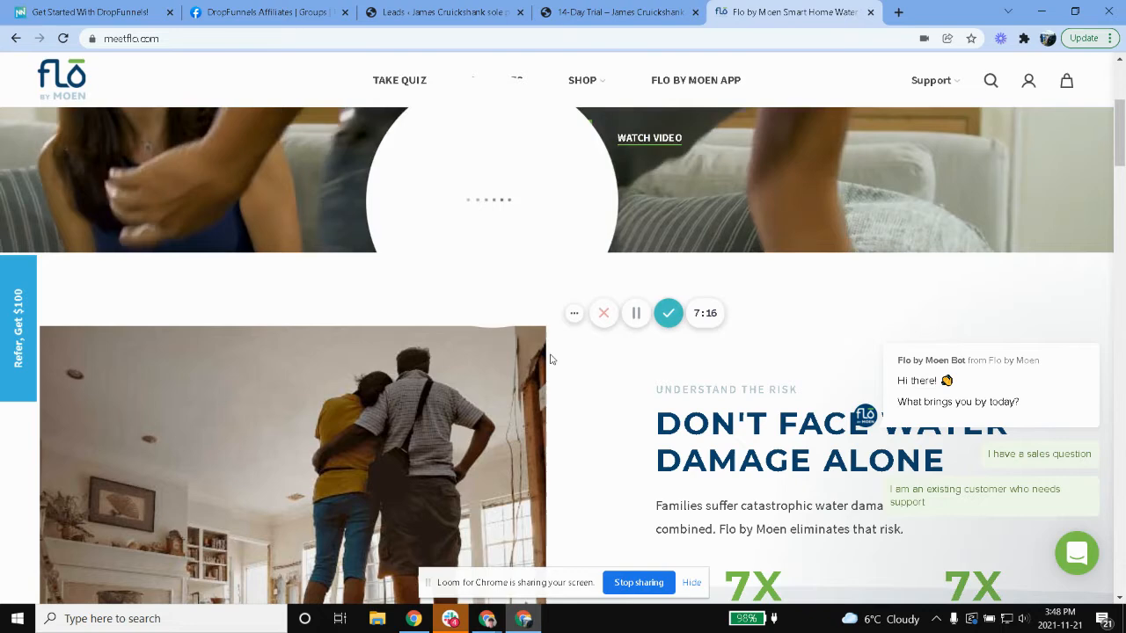
- Scroll through the Flo by Moen water-damage content
{"action": "scroll", "scroll_direction": "down", "scroll_amount": 3}
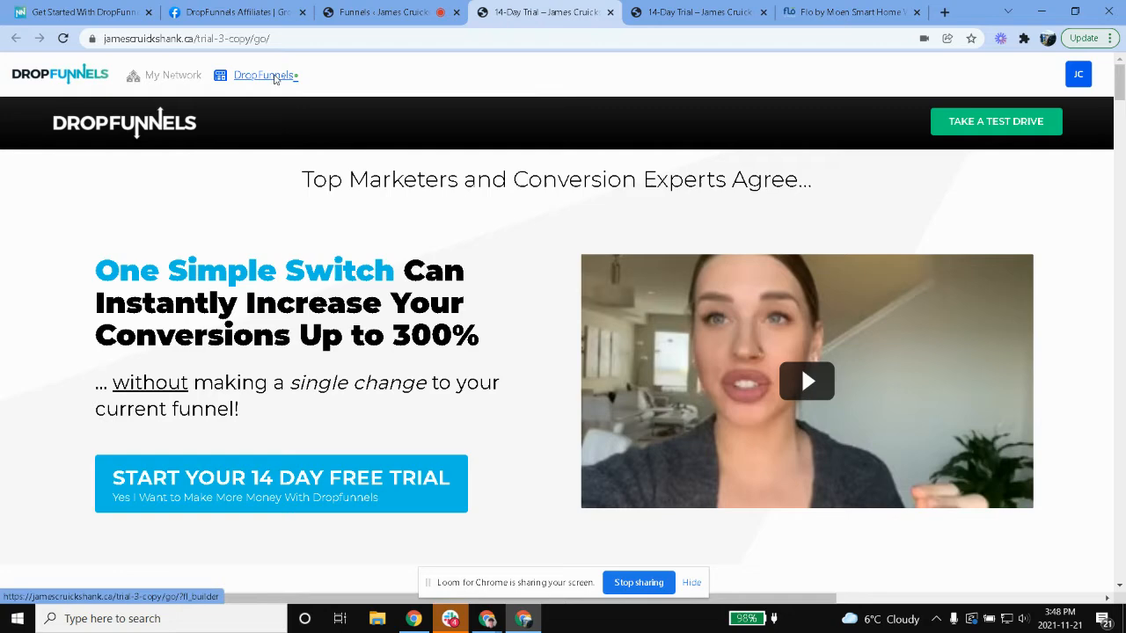
- Open the 14-Day Trial page in the DropFunnels page editor
{"action": "left_click", "coordinate": [262, 74]}
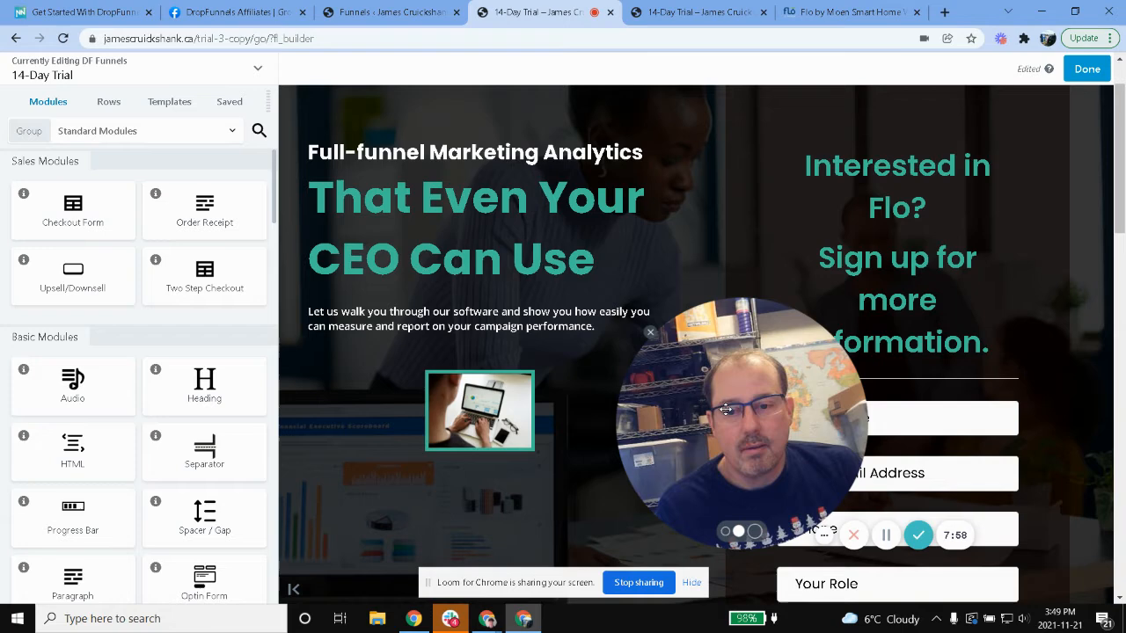
- Remove the trusted-by logo section and select the 'That Even Your CEO Can Use' headline
{"action": "scroll", "scroll_direction": "down", "scroll_amount": 3}
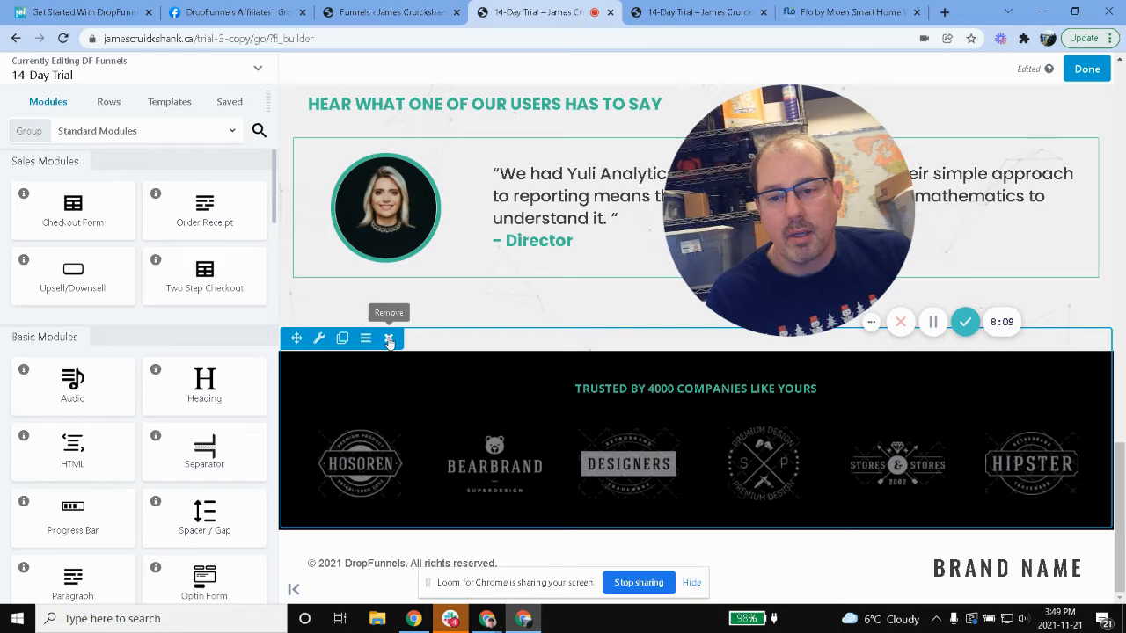
{"action": "left_click", "coordinate": [388, 338]}
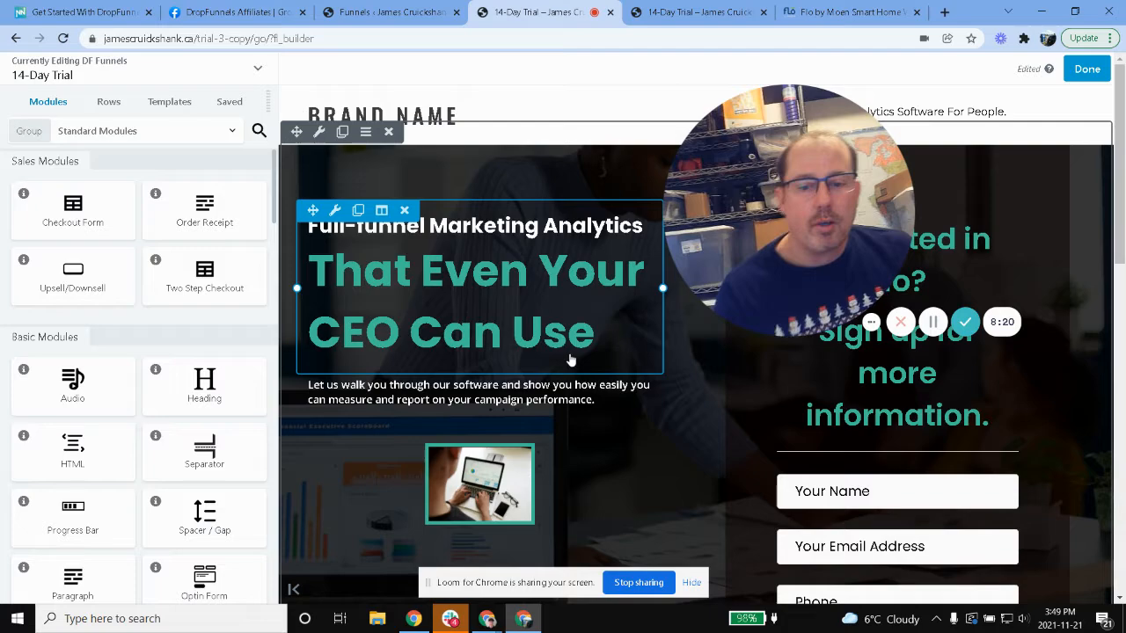
{"action": "left_click", "coordinate": [847, 12]}
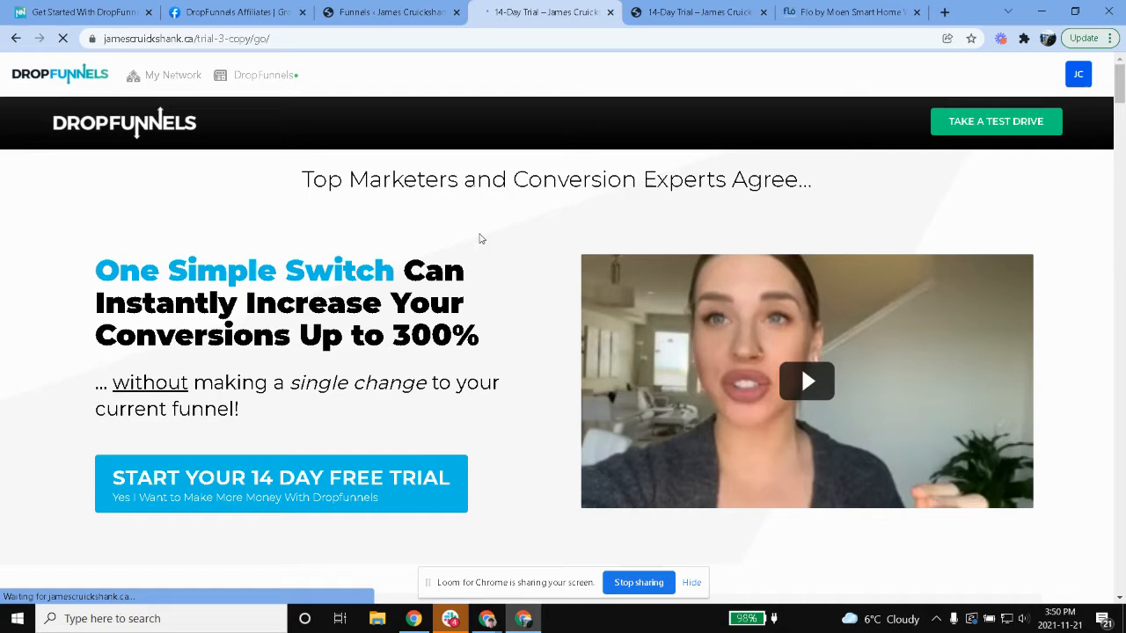
- Go through My Network to the site dashboard and show the Funnels list with the Plumber lead Funnel
{"action": "left_click", "coordinate": [173, 74]}
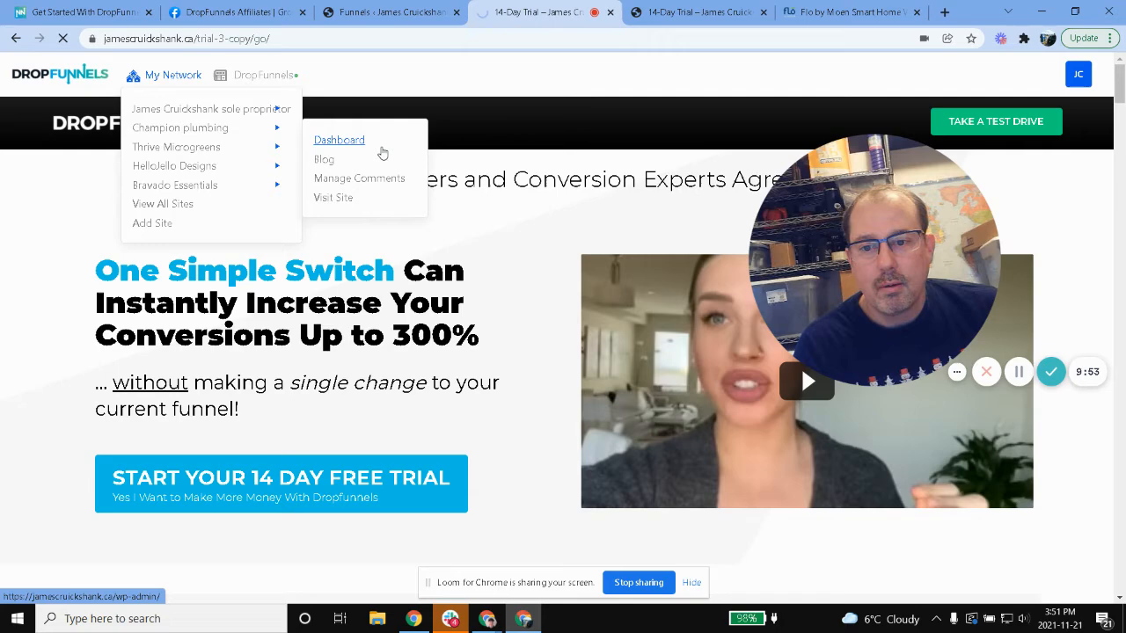
{"action": "left_click", "coordinate": [338, 139]}
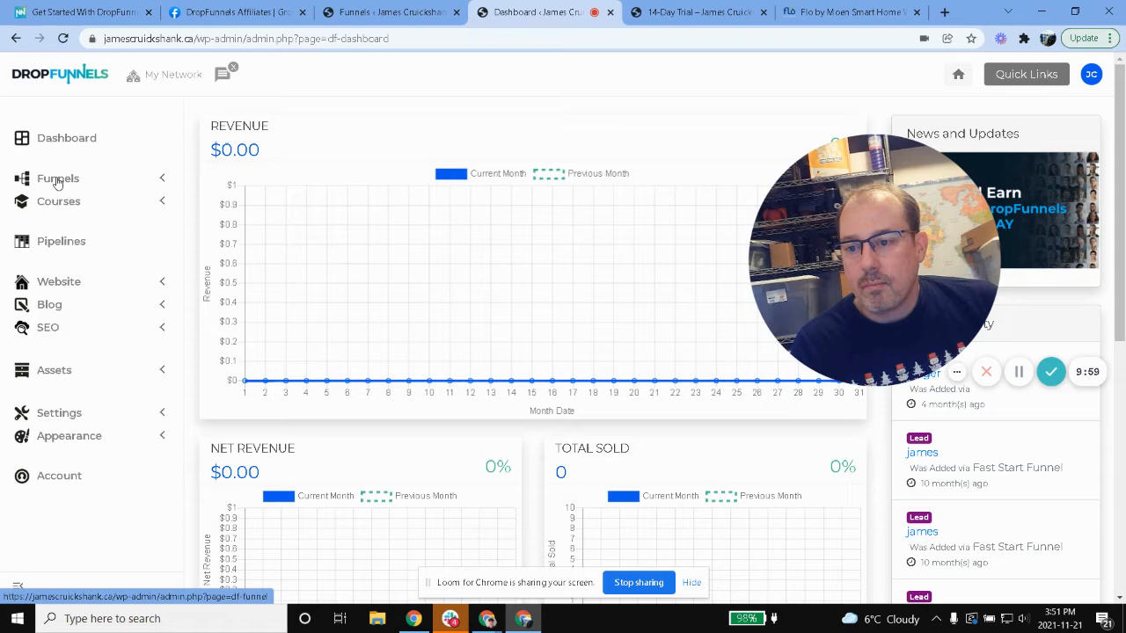
{"action": "left_click", "coordinate": [59, 178]}
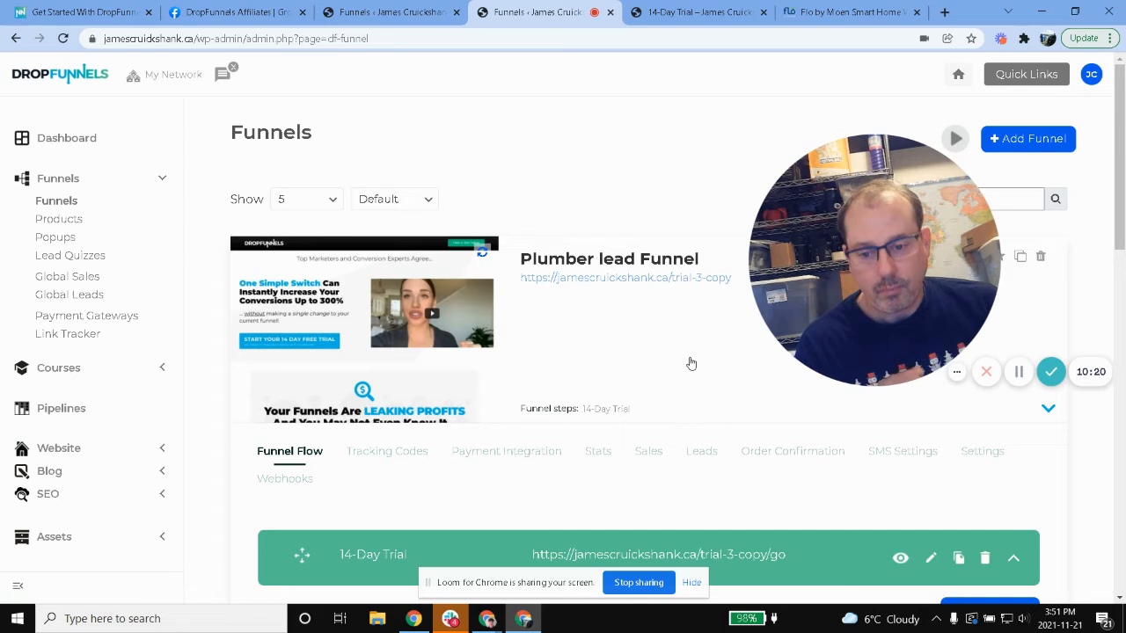
{"action": "mouse_move", "coordinate": [369, 471]}
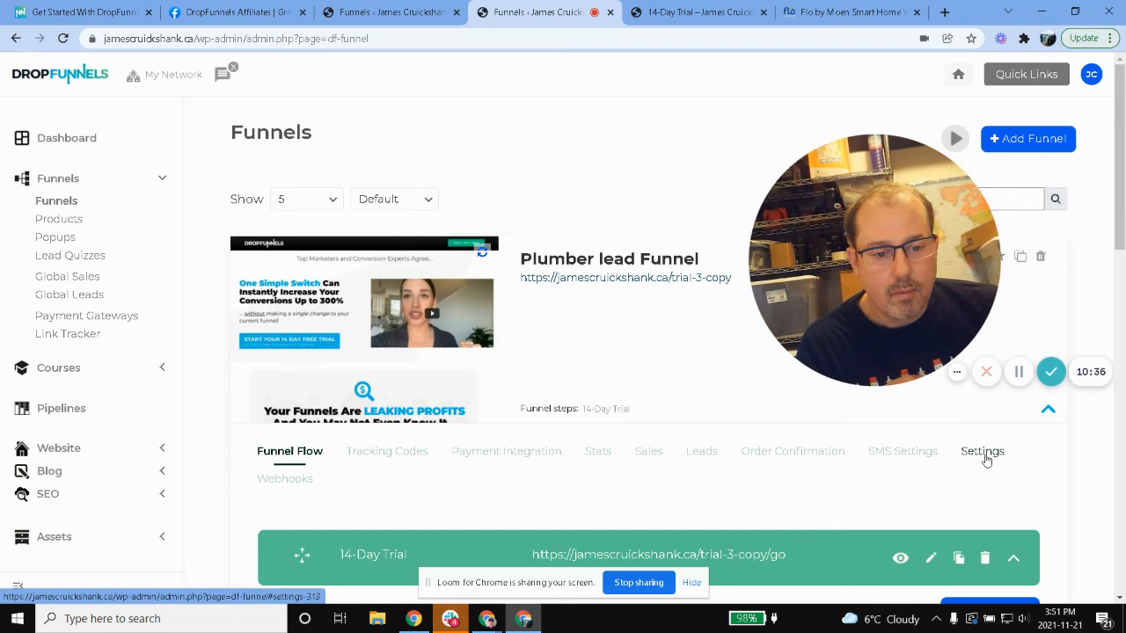
- In the funnel's Settings, replace the slug trial-3-copy with 'flo-information' and save
{"action": "left_click", "coordinate": [982, 450]}
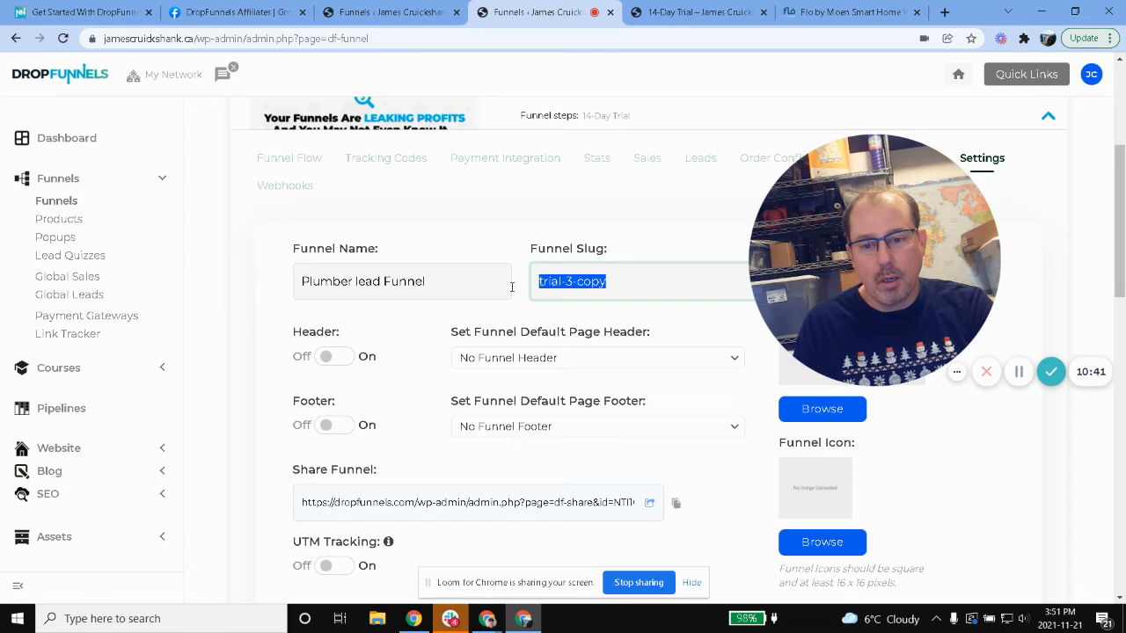
{"action": "type", "text": "flo-information"}
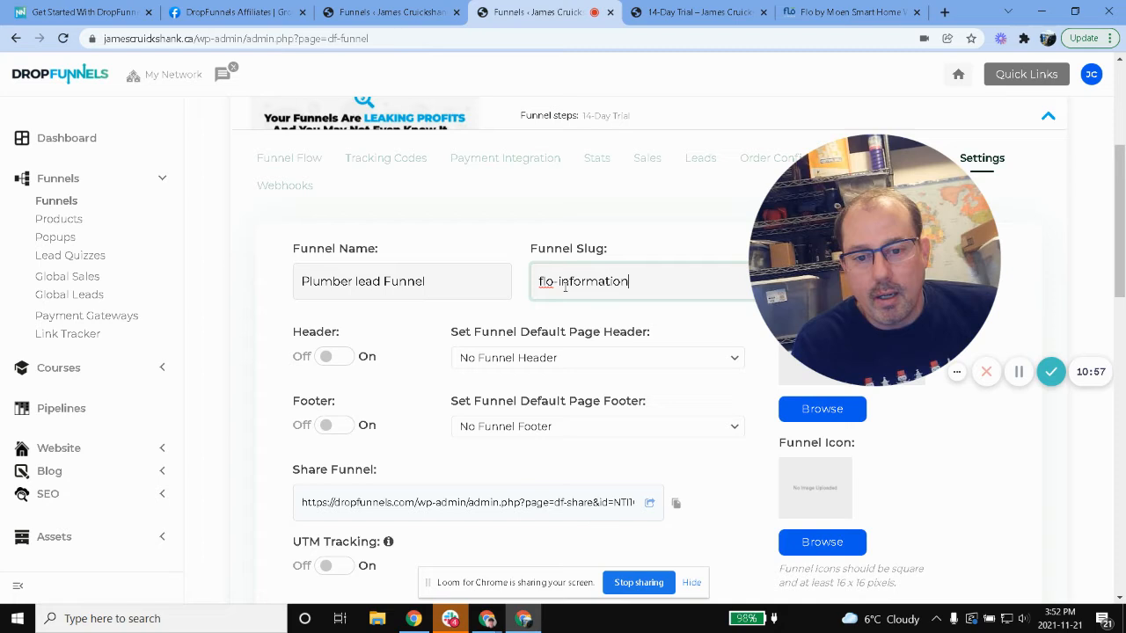
{"action": "scroll", "scroll_direction": "down", "scroll_amount": 3}
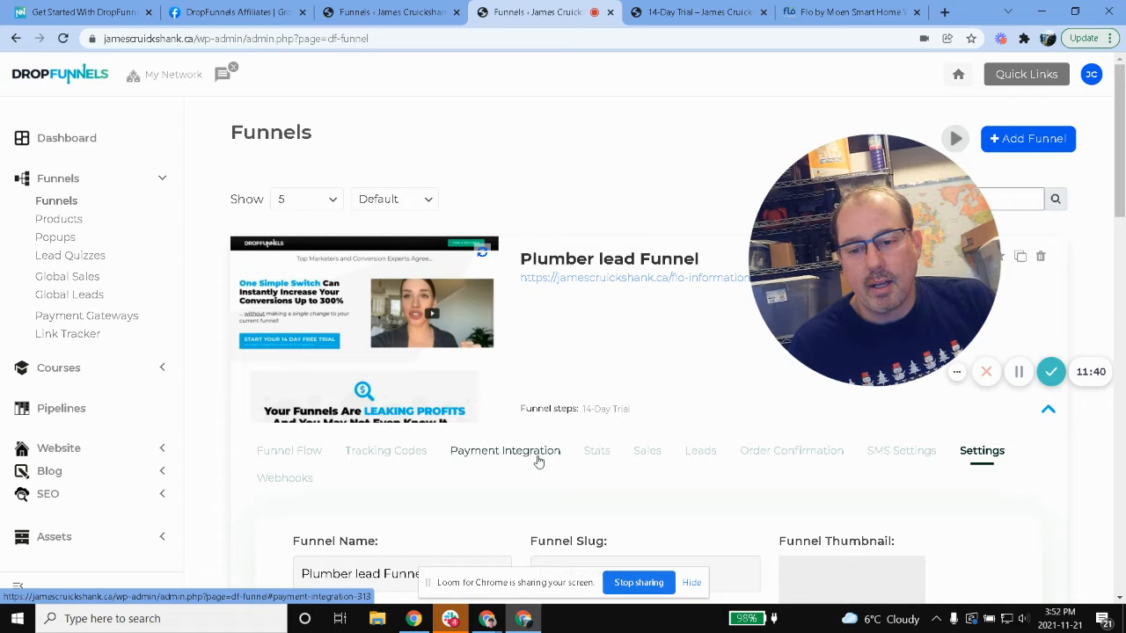
{"action": "mouse_move", "coordinate": [243, 450]}
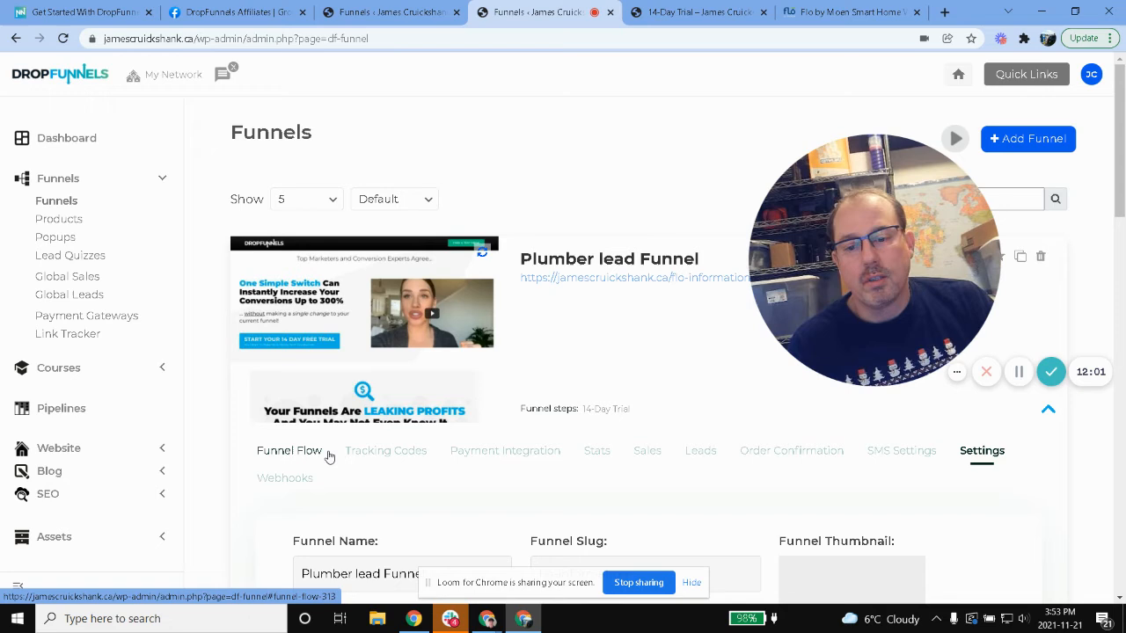
{"action": "mouse_move", "coordinate": [239, 450]}
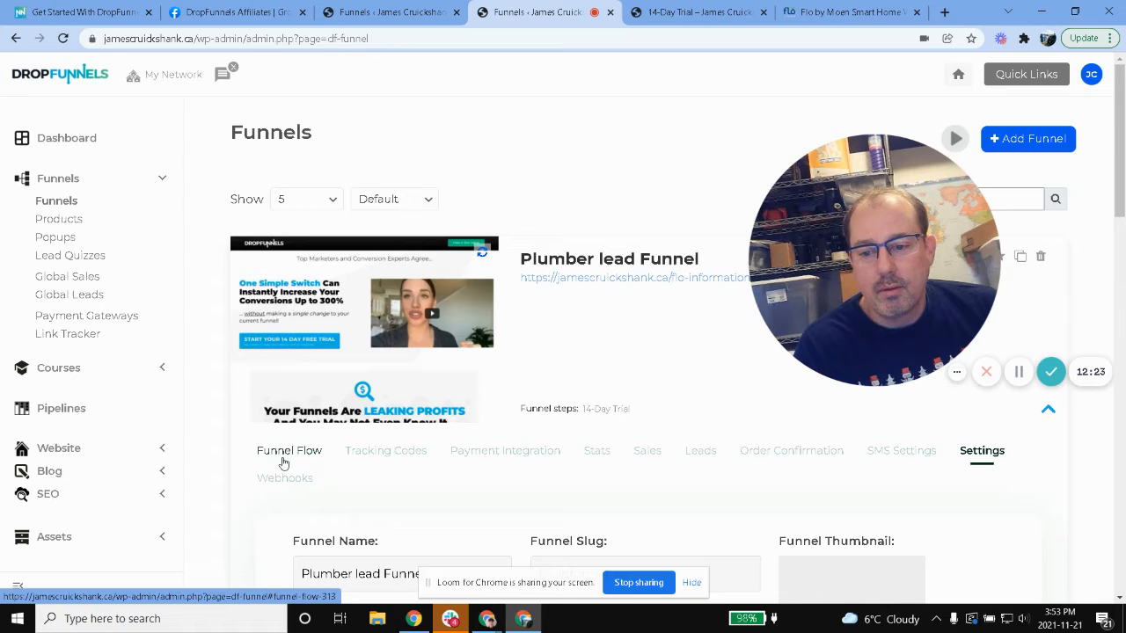
{"action": "left_click", "coordinate": [900, 450]}
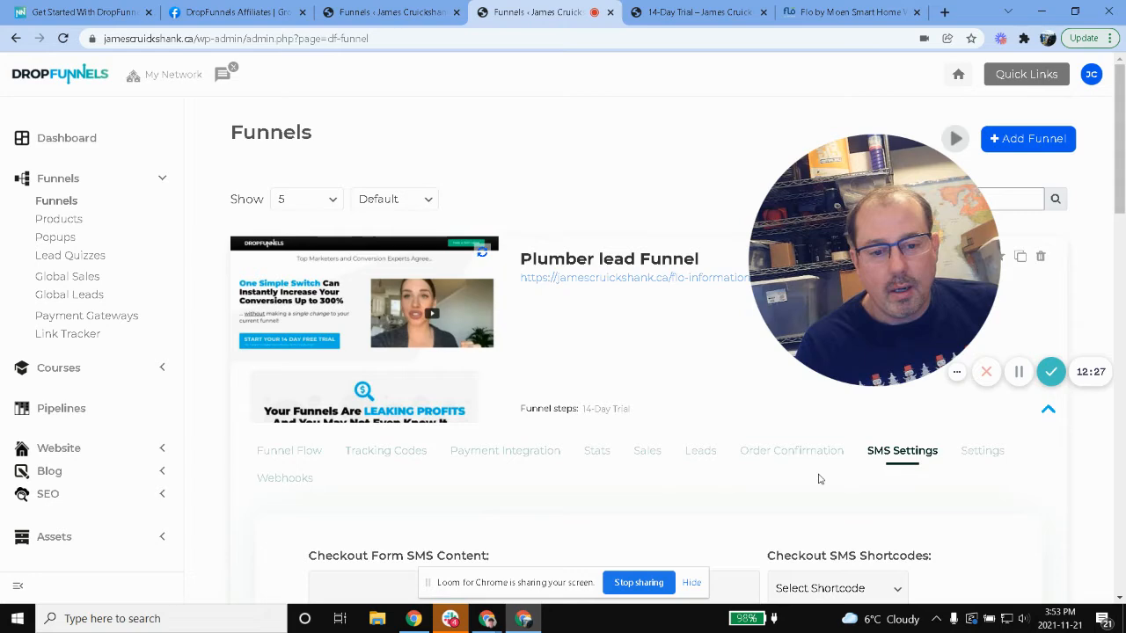
{"action": "scroll", "scroll_direction": "down", "scroll_amount": 3}
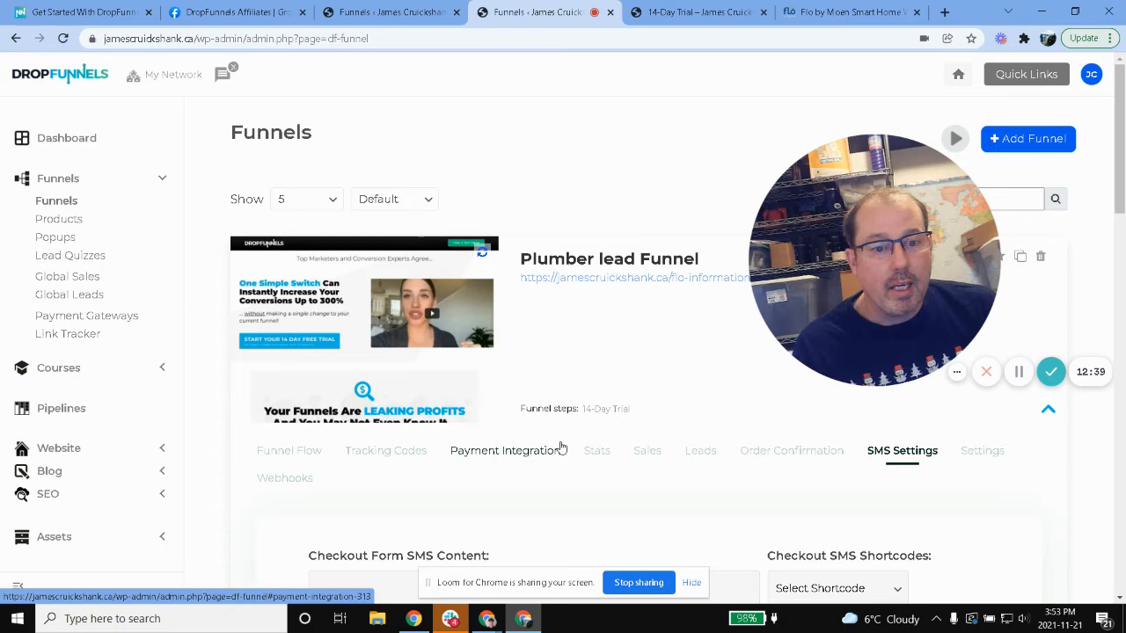
{"action": "scroll", "scroll_direction": "down", "scroll_amount": 3}
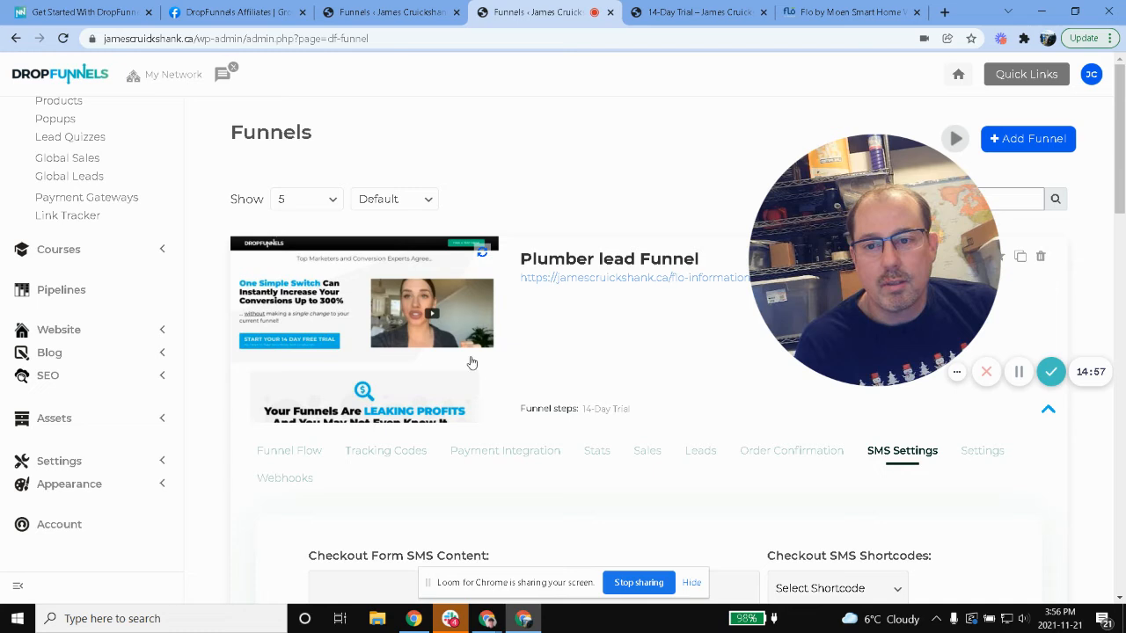
- Register on the live page with a bowrepublik email via JOIN THE ON-DEMAND WEBINAR, reaching the Watch This! video
{"action": "left_click", "coordinate": [943, 11]}
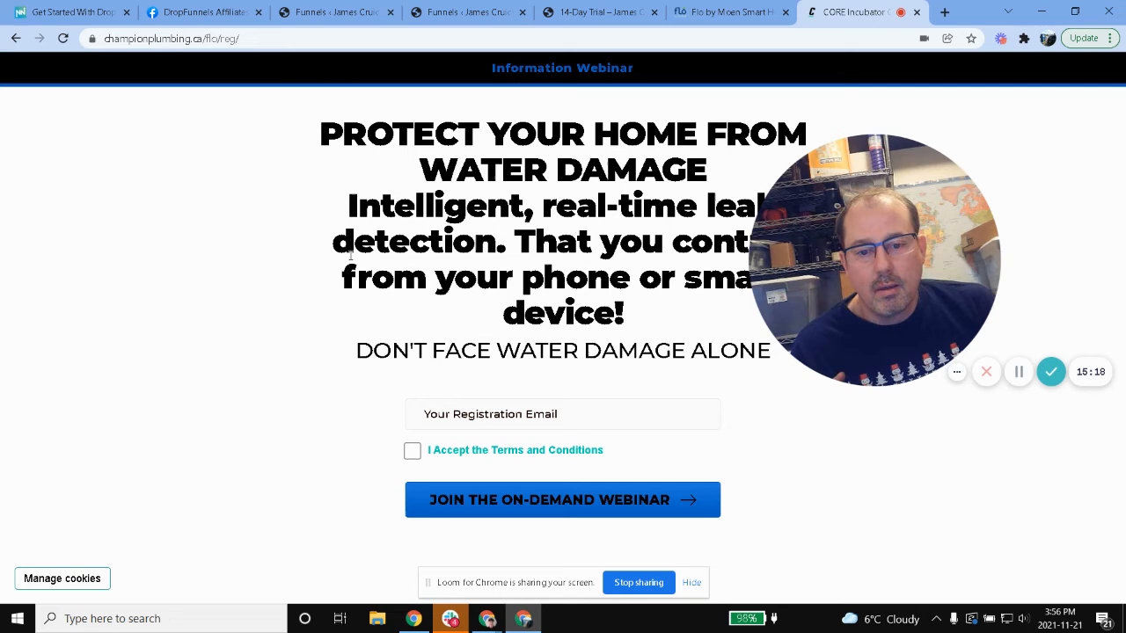
{"action": "left_click_drag", "start_coordinate": [333, 241], "coordinate": [745, 241]}
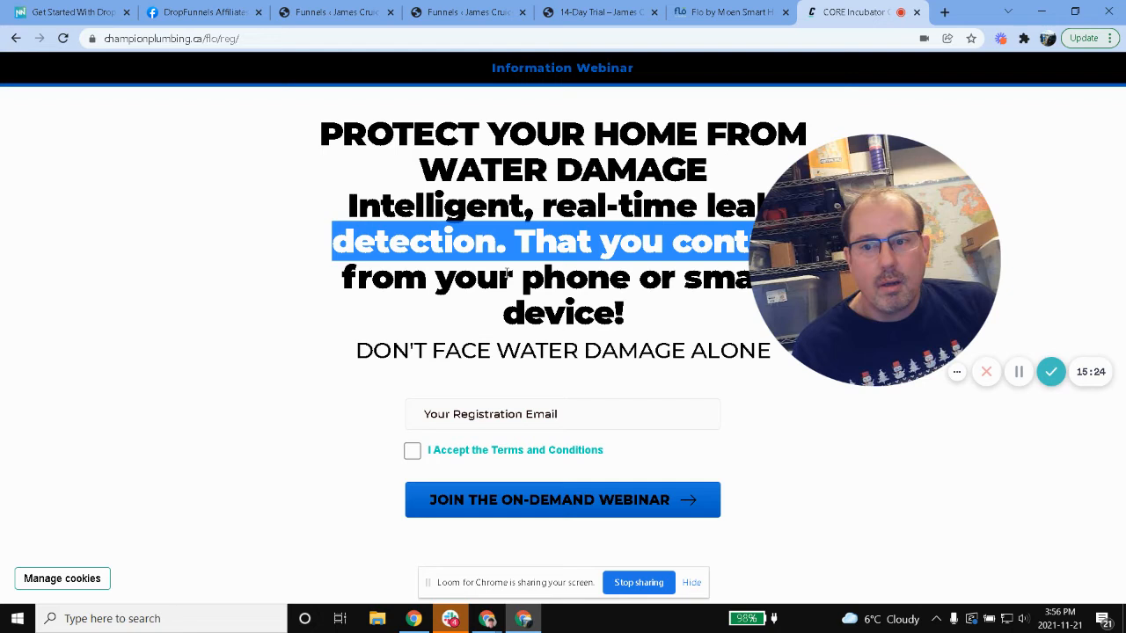
{"action": "type", "text": "bowrepublik"}
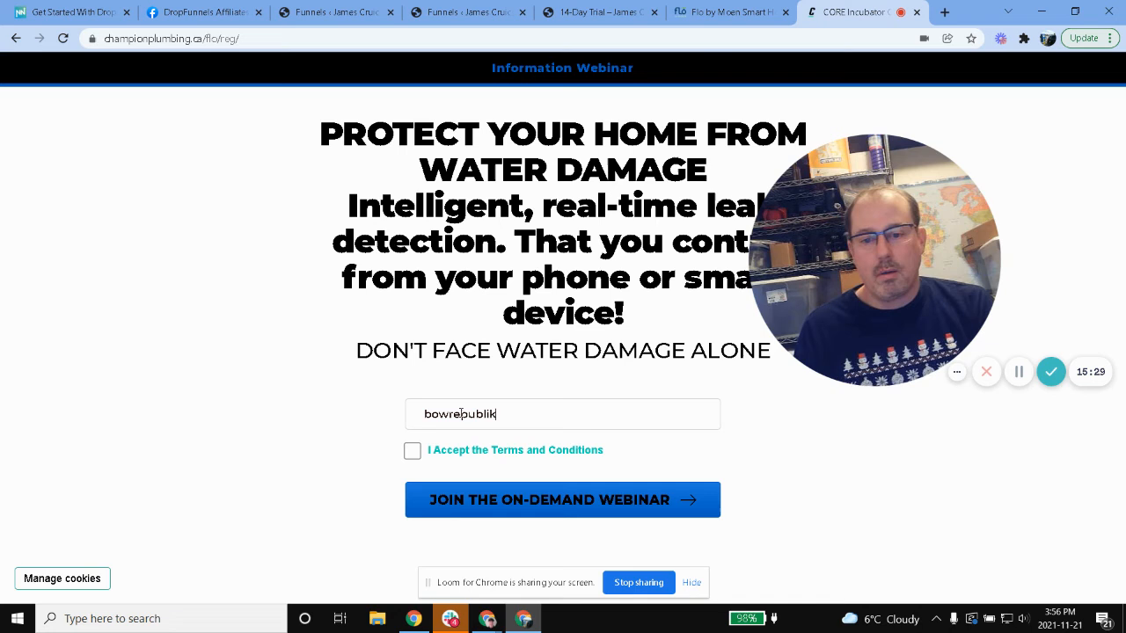
{"action": "left_click", "coordinate": [562, 499]}
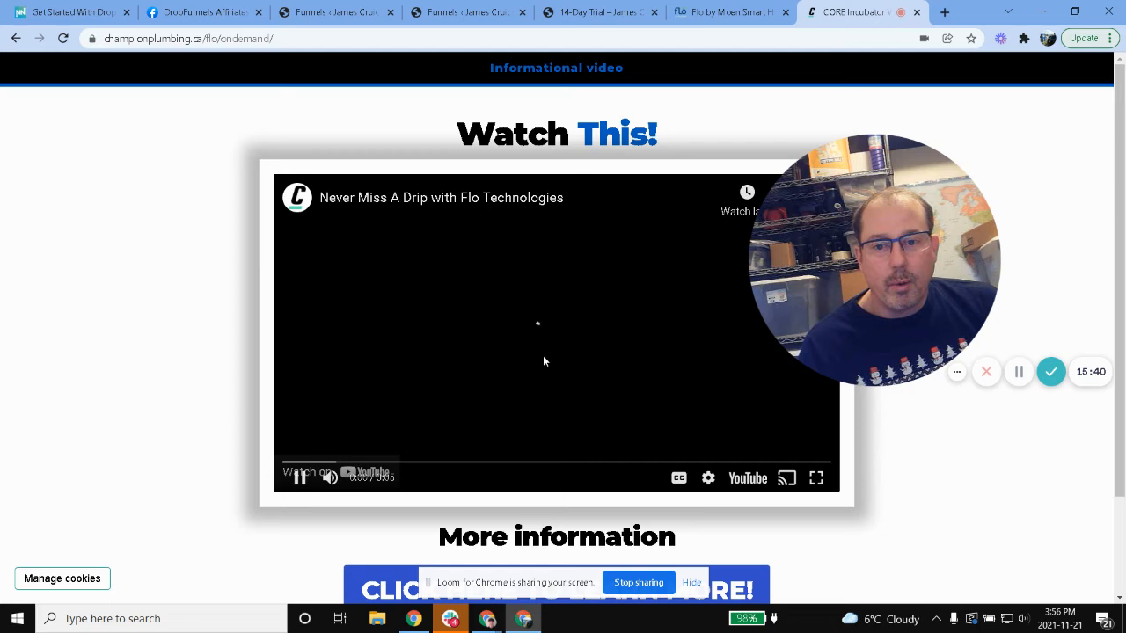
- Continue from the video page to the Flo Smart valve offer page
{"action": "left_click", "coordinate": [299, 478]}
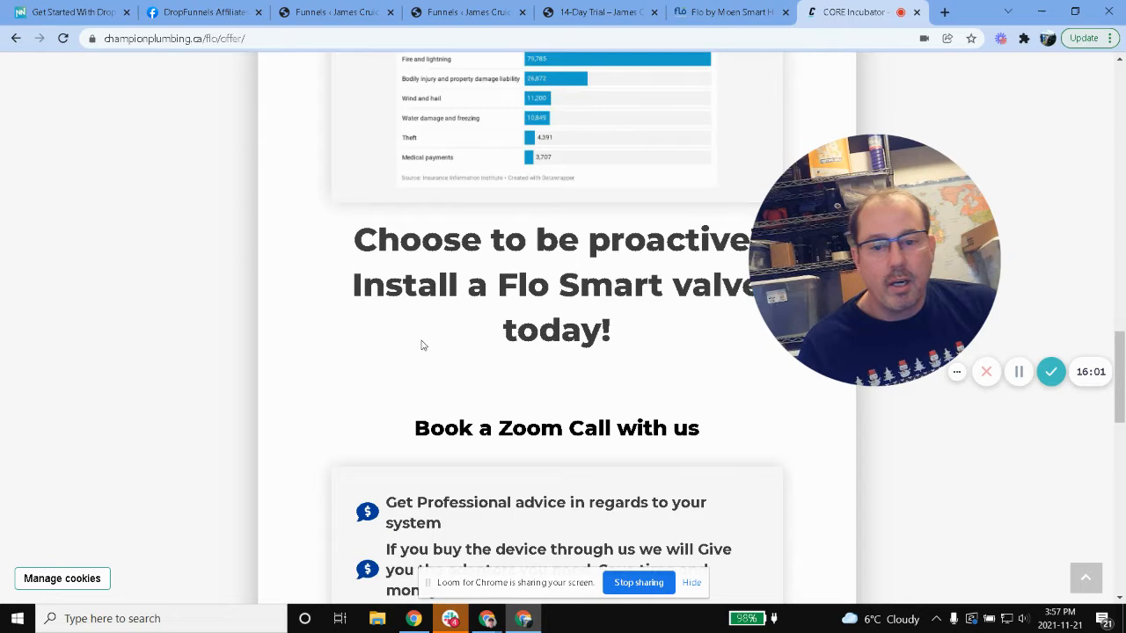
- Scroll through the offer page's leak testimonial and How Flo Works section
{"action": "scroll", "scroll_direction": "down", "scroll_amount": 3}
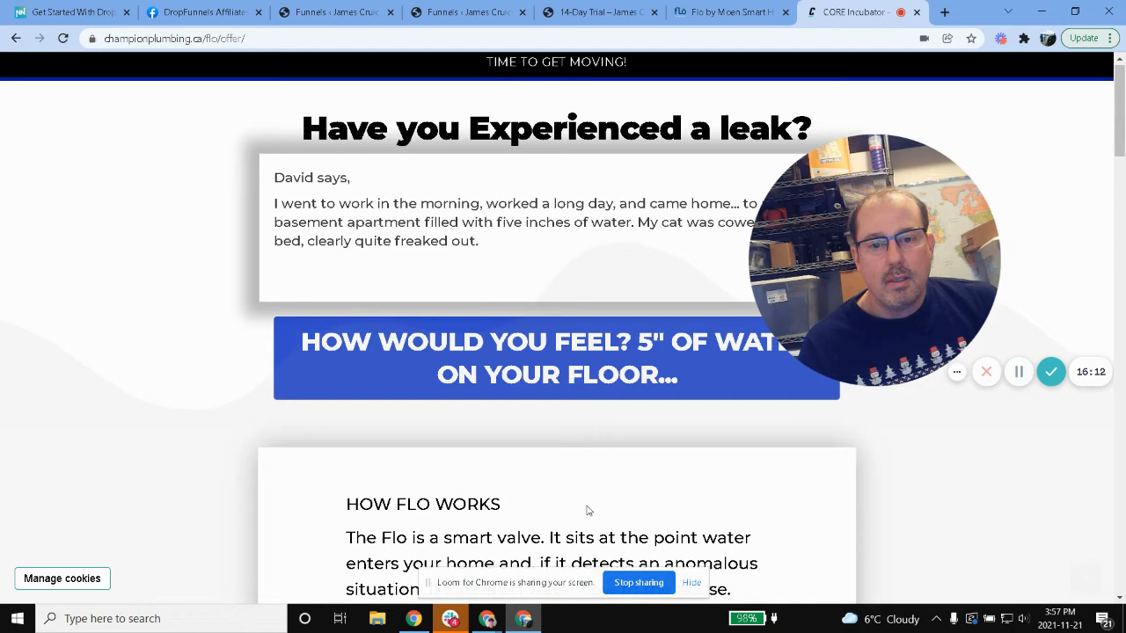
{"action": "scroll", "scroll_direction": "down", "scroll_amount": 3}
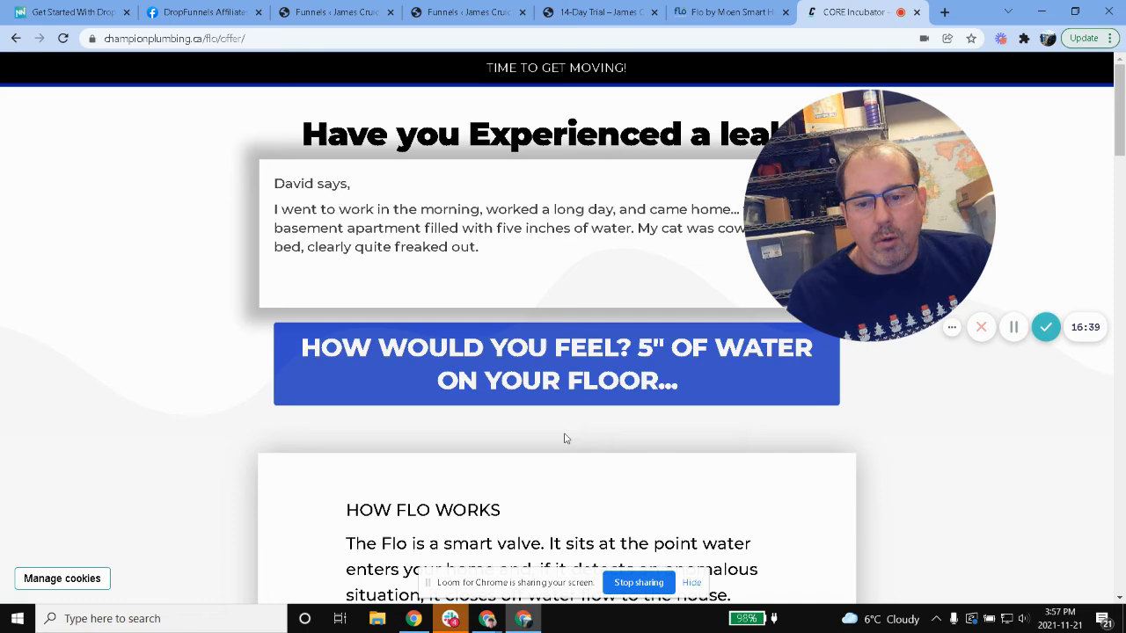
{"action": "scroll", "scroll_direction": "down", "scroll_amount": 3}
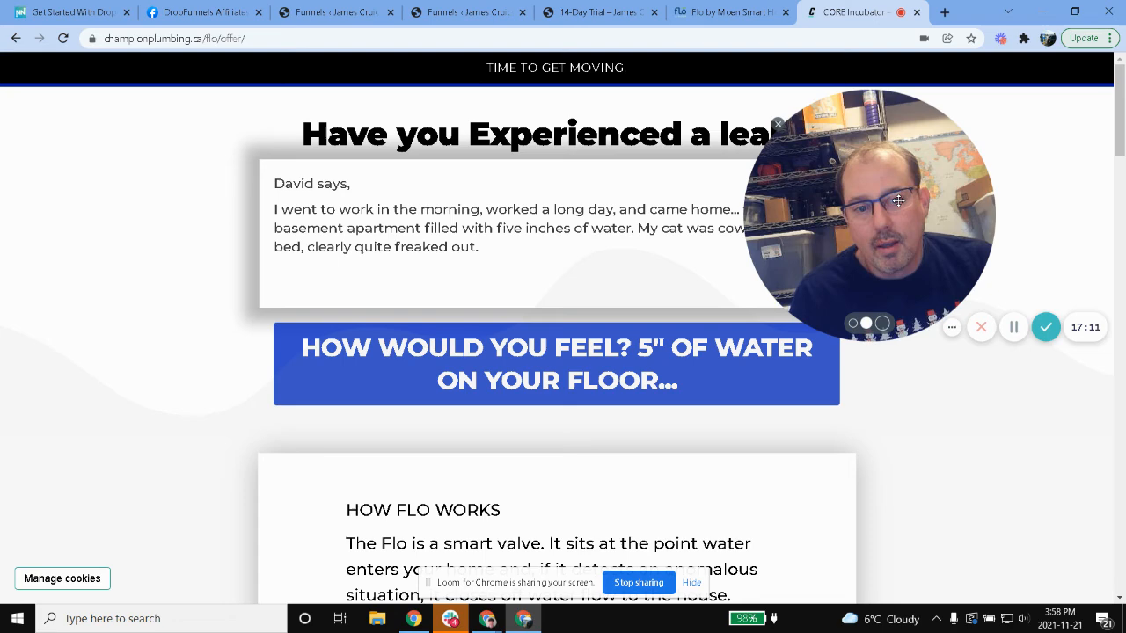
{"action": "mouse_move", "coordinate": [730, 11]}
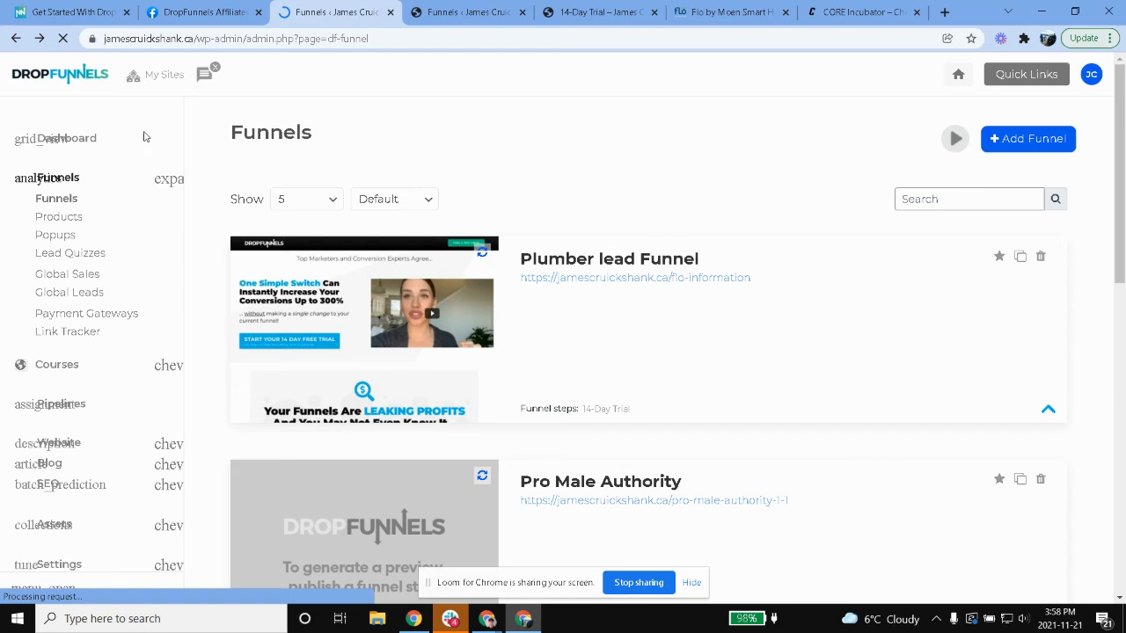
{"action": "left_click", "coordinate": [162, 74]}
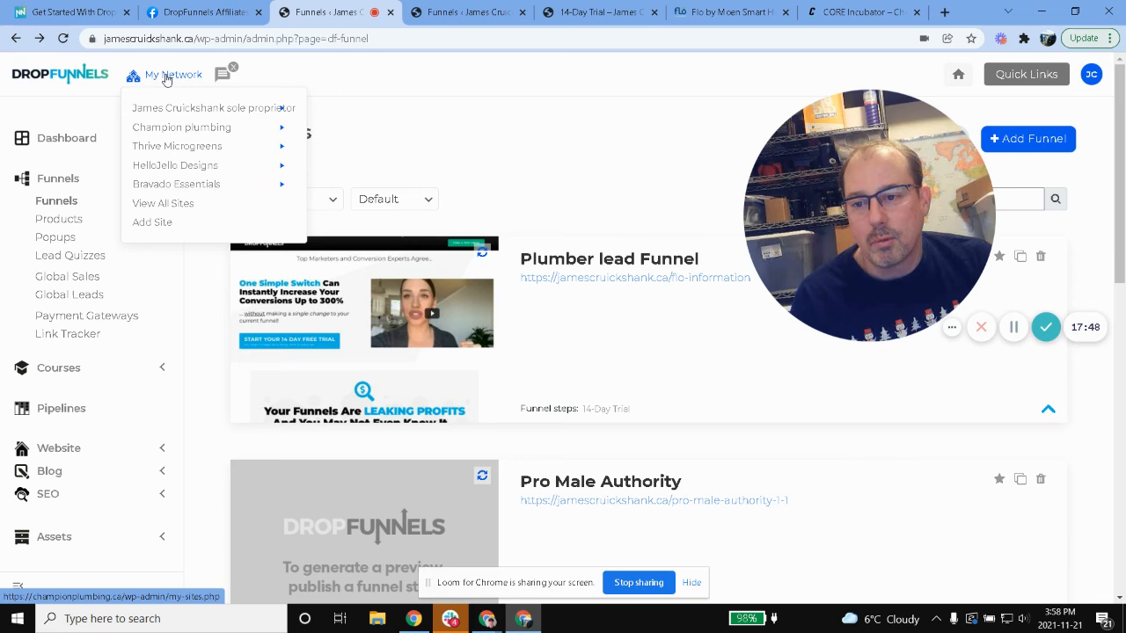
{"action": "left_click", "coordinate": [560, 83]}
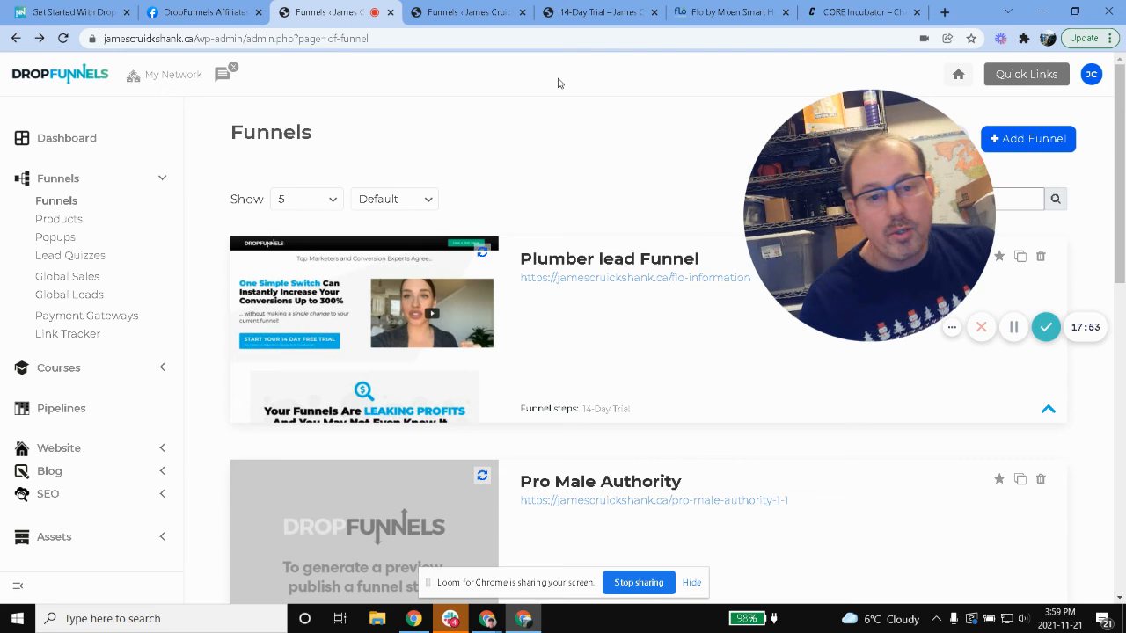